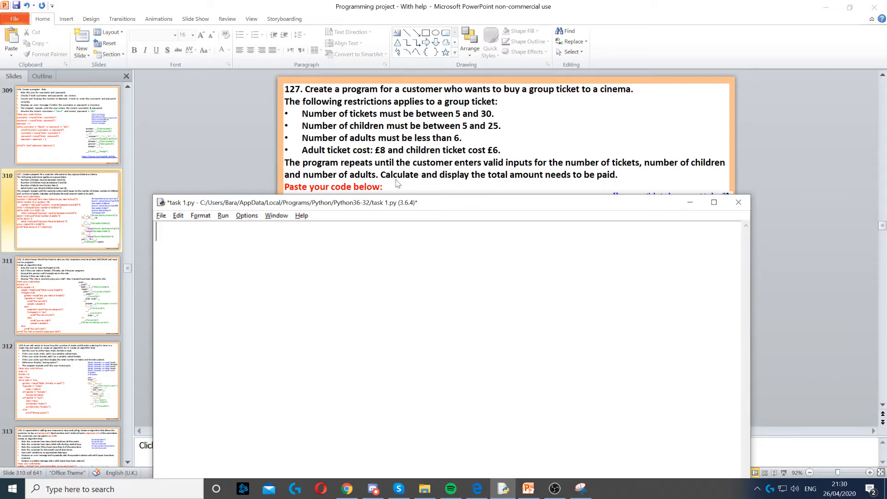
mouse_move(309, 129)
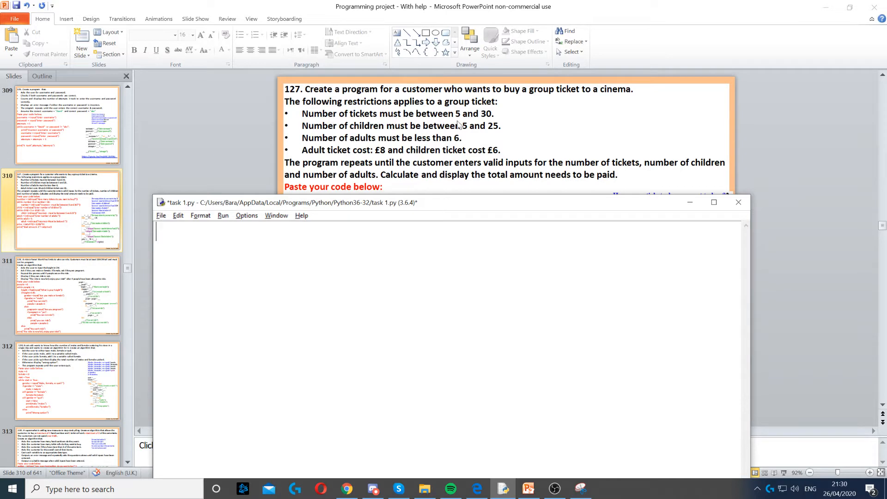
mouse_move(491, 128)
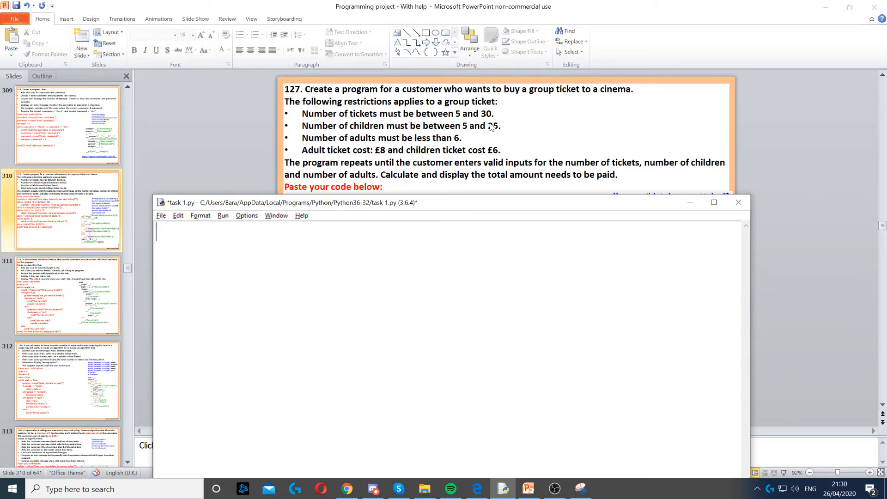
Add the ticket input with a while loop re-asking 'Incorrect - must be between 5 and 30?' outside 5–30.
type("number = int(input(\"How many tickets do you want to buy?\"))")
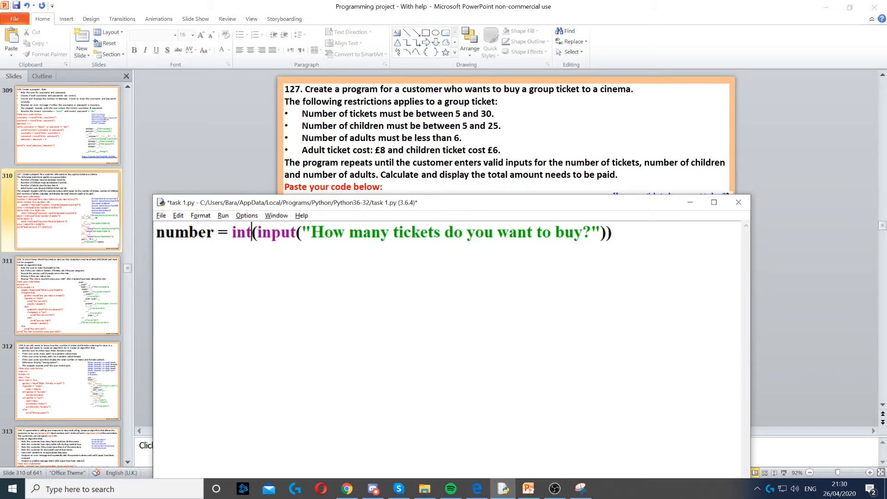
double_click(239, 232)
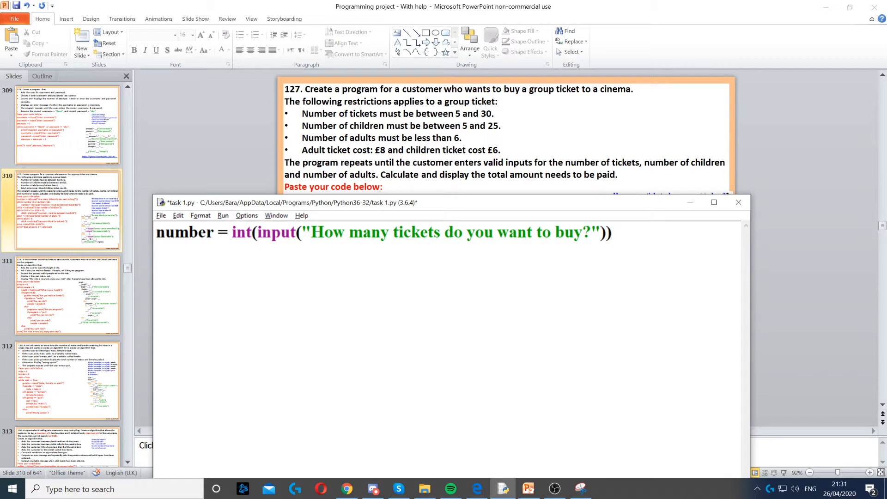
type("while number <5 or number > 30:")
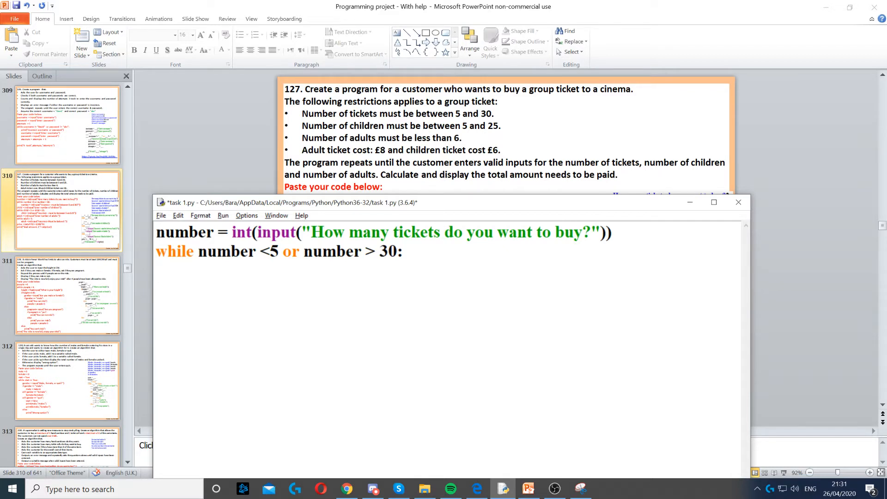
key("enter")
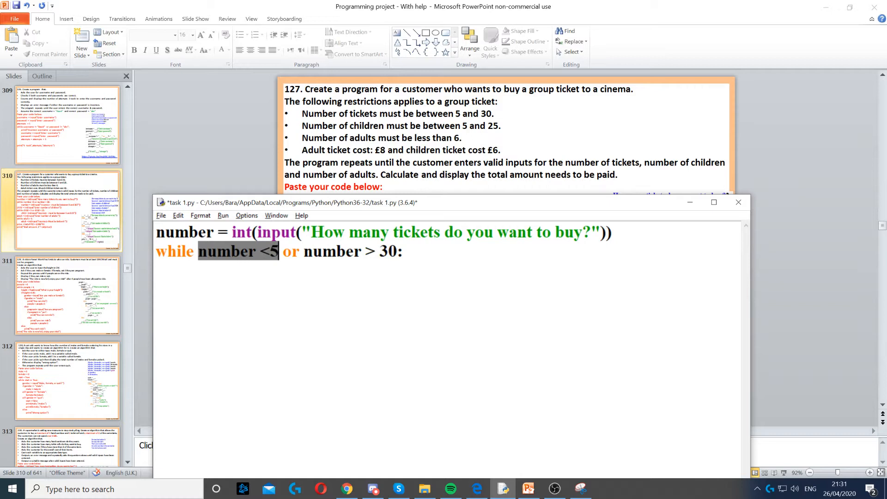
type("number = int(input(\"Incorrect - must be between 5 and 30?\"))")
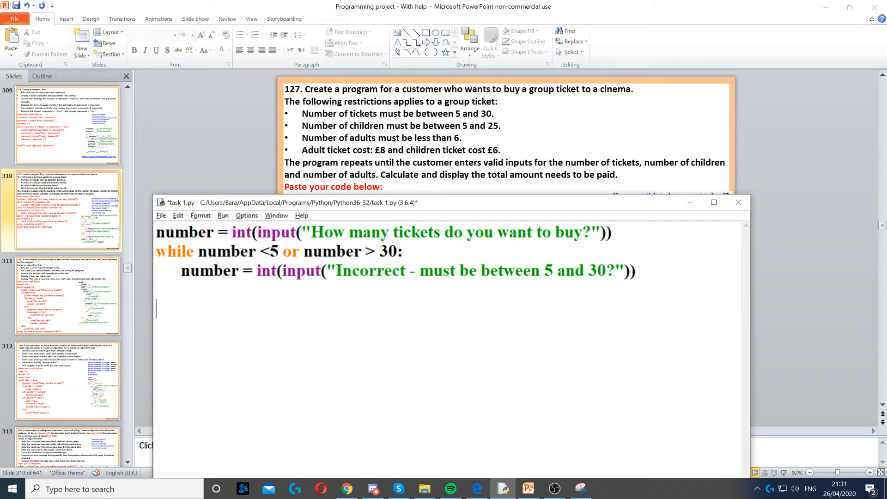
Add the children input with a loop re-asking 'Incorrect - must be between 5 and 25' outside 5–25.
type("child = int(input(\"Enter number of children\"))")
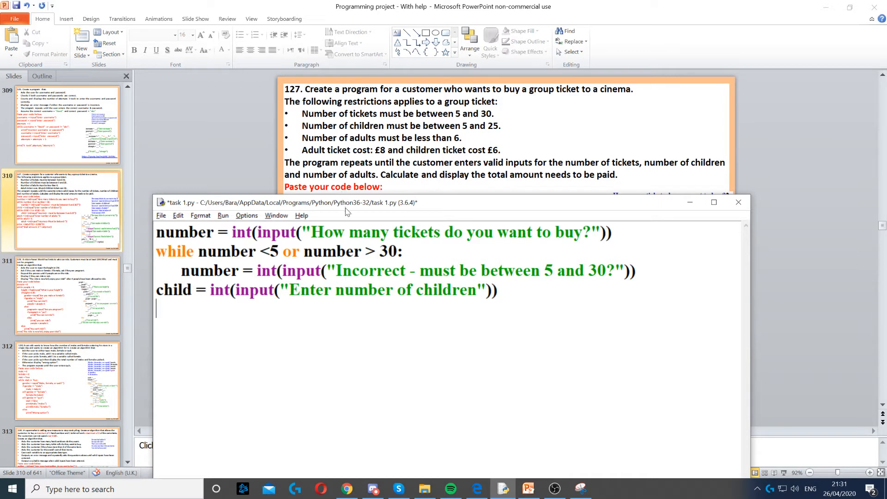
mouse_move(357, 217)
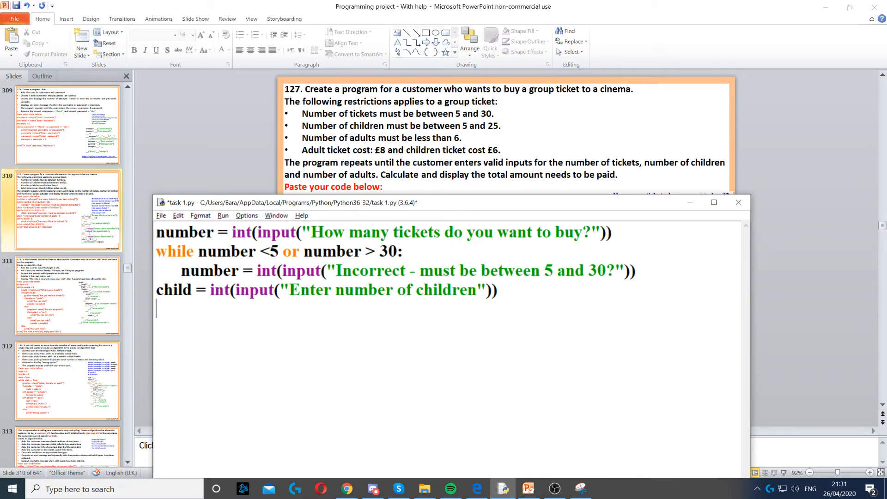
type("while child < 5 or child > 25:")
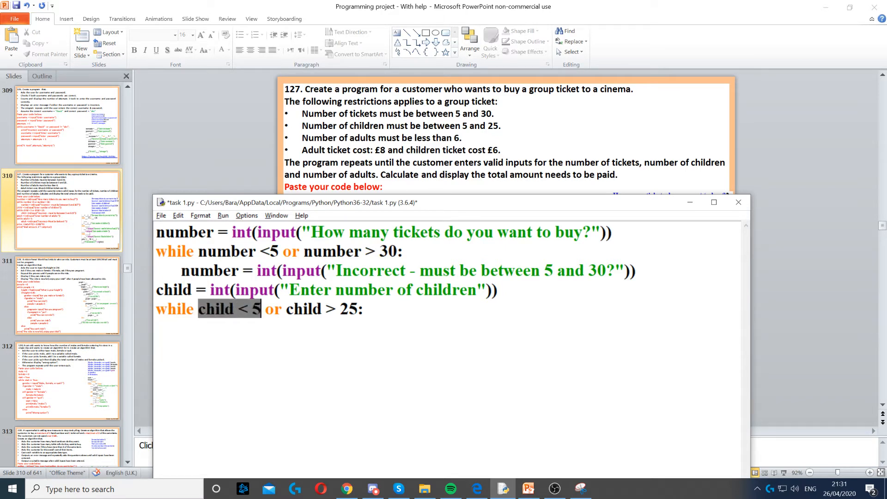
type("child = int(input(\"Incorrect - must be between 5 and 25\"))")
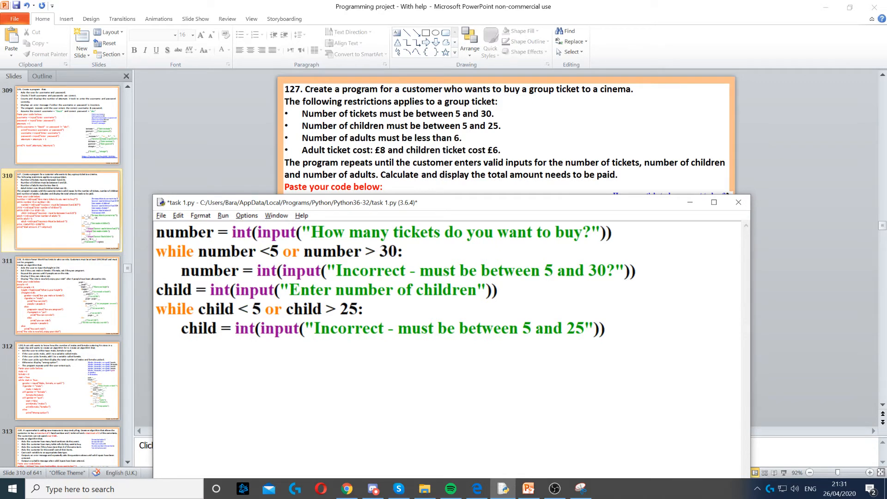
left_click(157, 349)
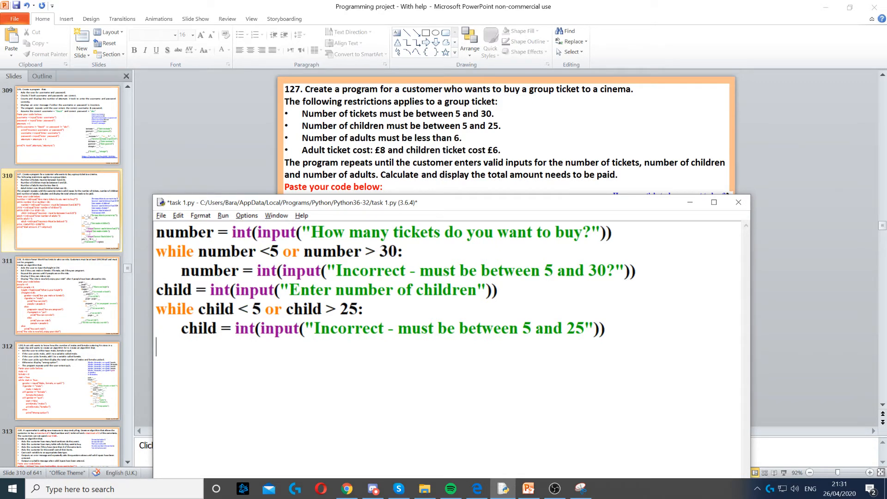
Add the adults input with a while adult > 5 loop re-asking 'Incorrect- Must be below 6'.
type("adult = int(input(\"Enter number of adults \"))")
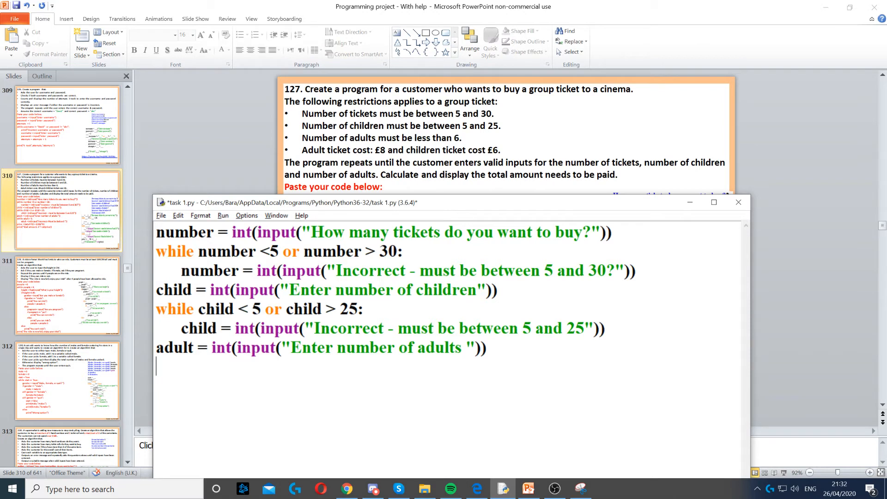
type("while adult > 5:")
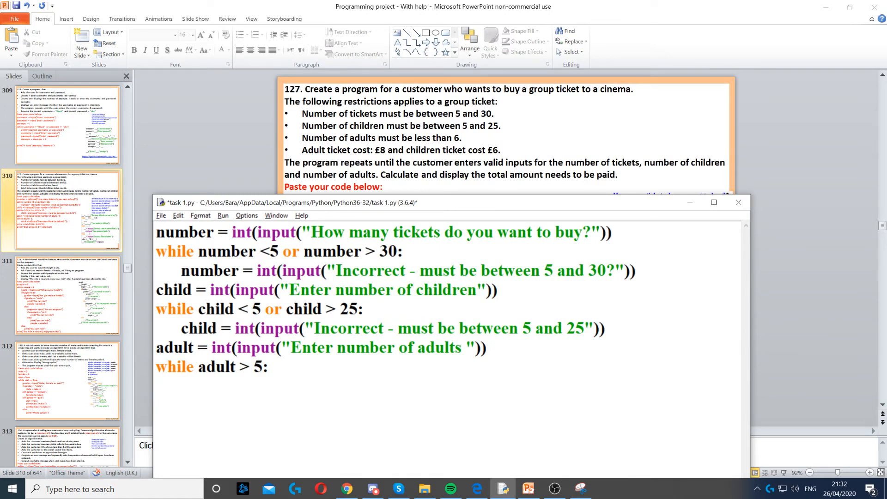
type("adult = int(input(\"Incorrect- Must be below 6 \"))")
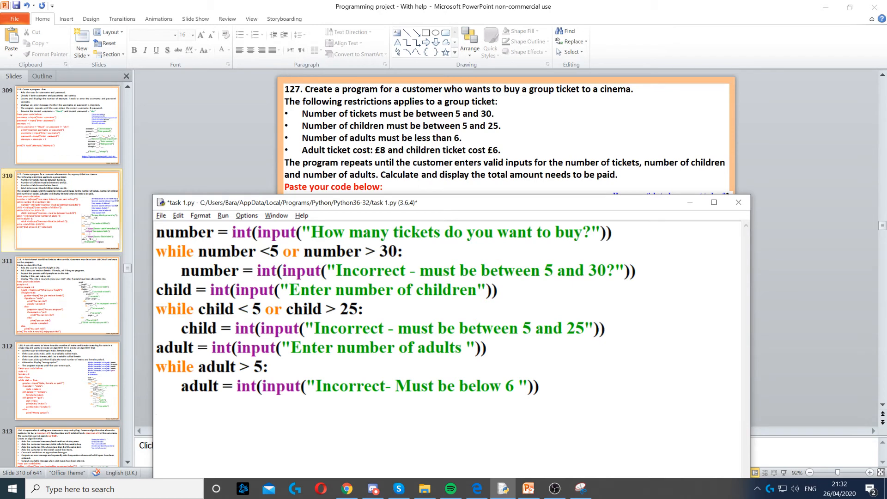
left_click(157, 404)
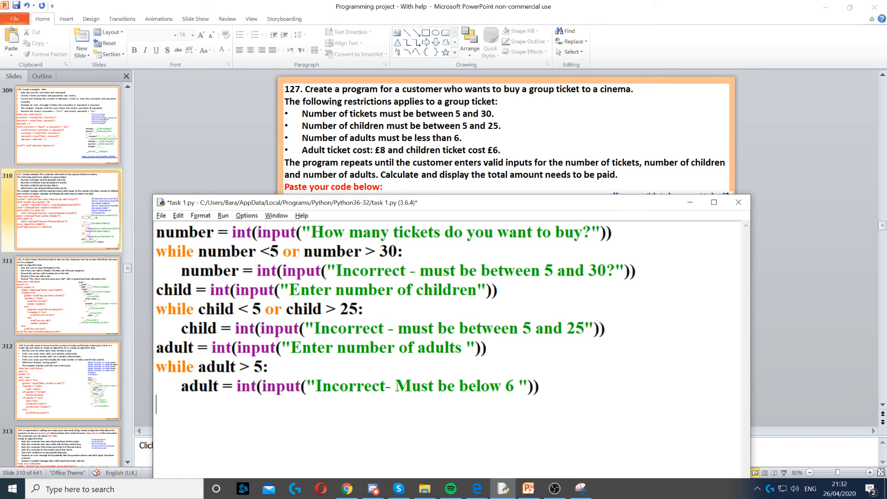
Add the line price = (adult*8) + (child*6) to the script.
type("price = (adult*8) + (child*6)")
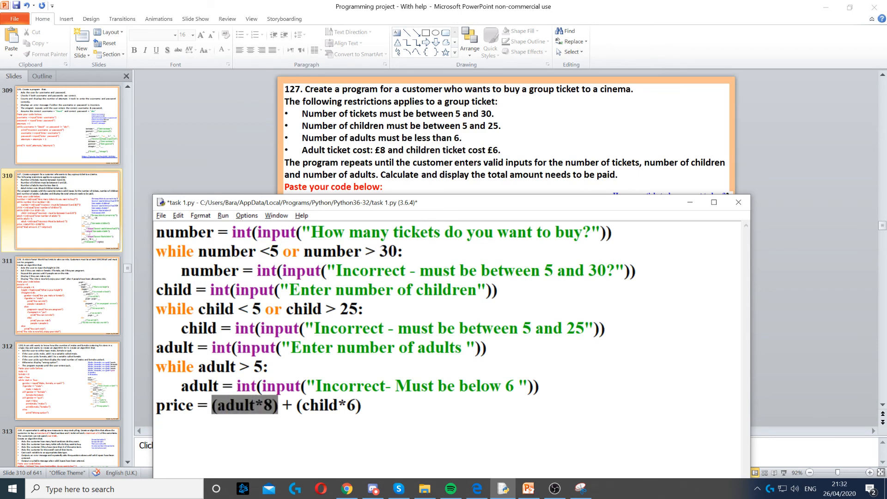
left_click(365, 405)
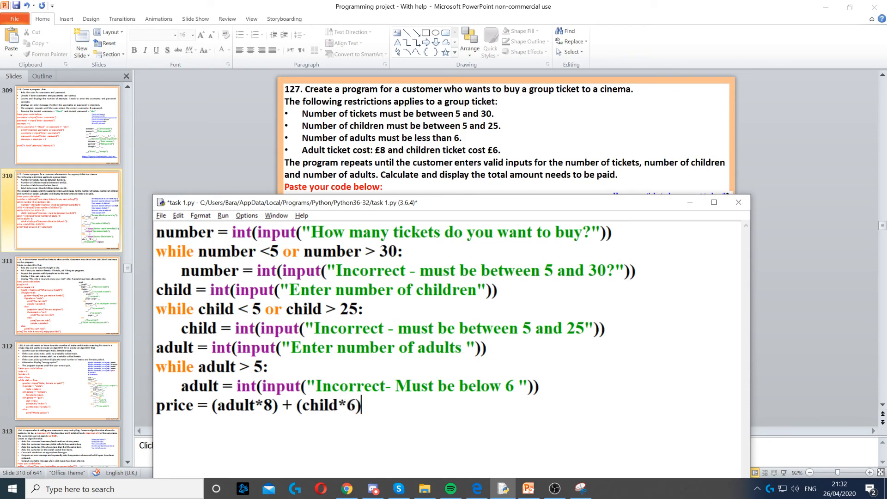